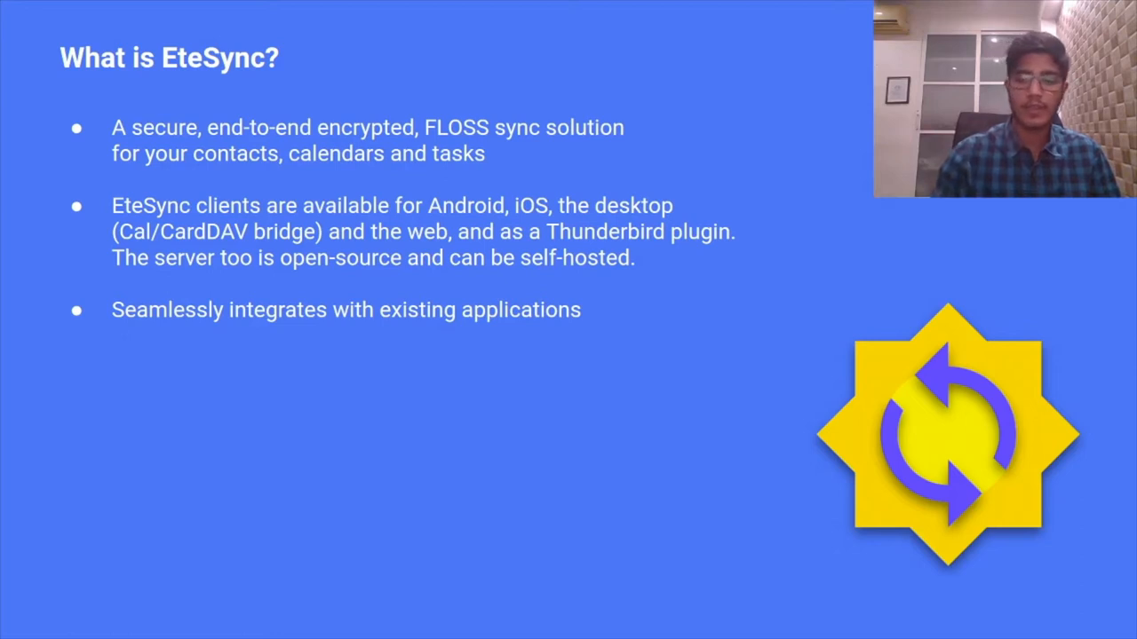
# - Advance the slides to the Project milestones slide
pyautogui.press('Right')
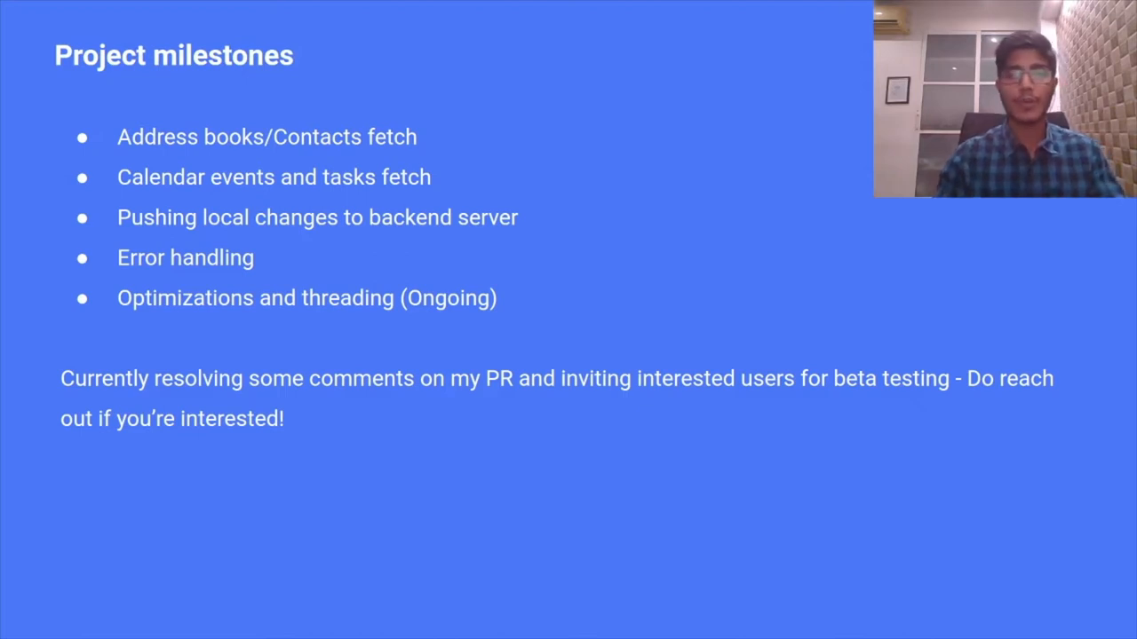
# - Add an EteSync Groupware Resource with login test@localhost, a password and a custom server under Advanced settings
pyautogui.press('alt+tab')
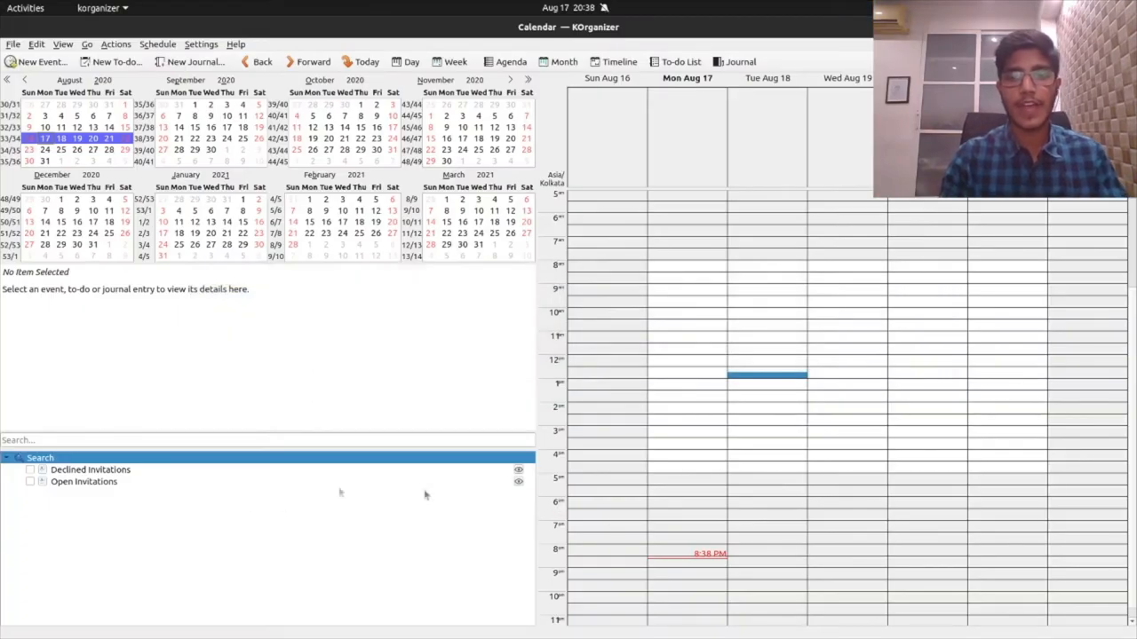
pyautogui.moveTo(213, 465)
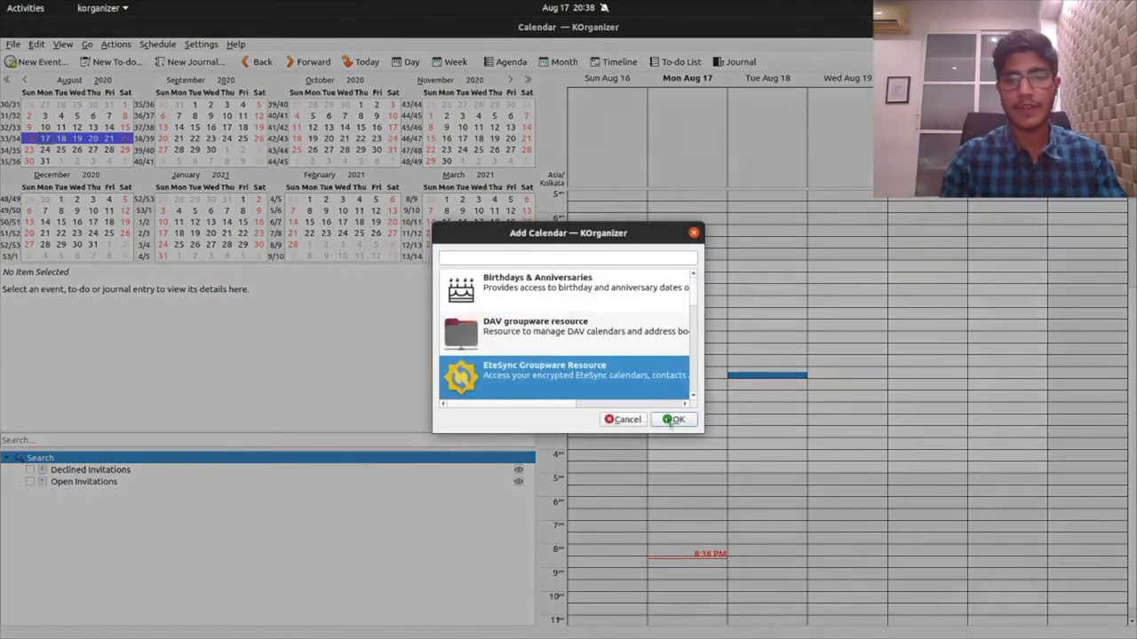
pyautogui.click(673, 419)
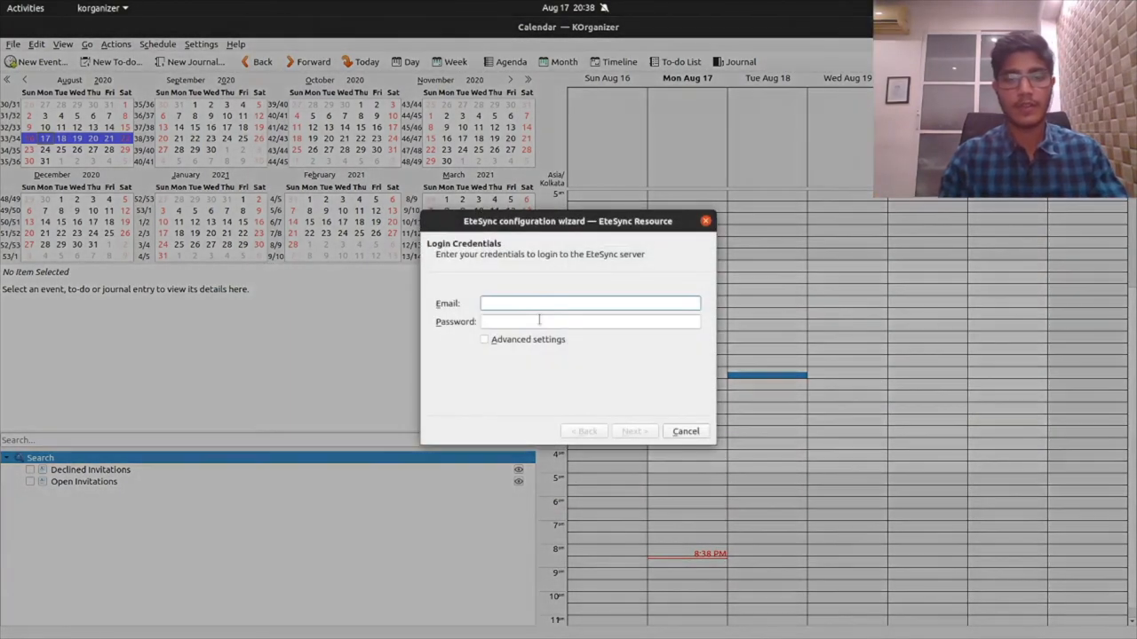
pyautogui.write('test@loca')
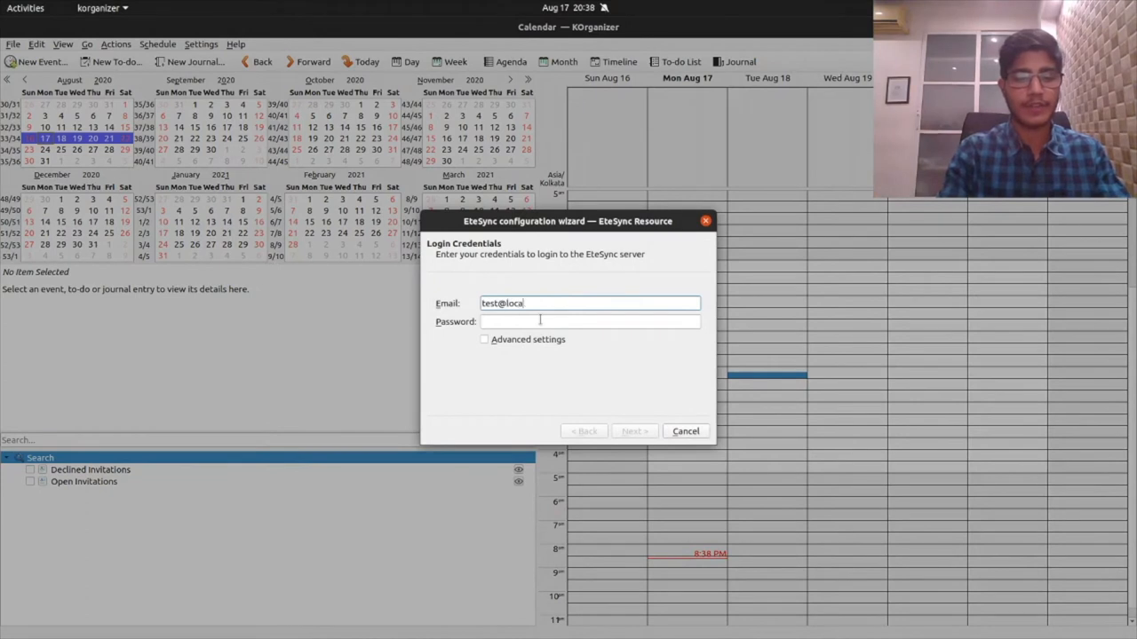
pyautogui.write('password')
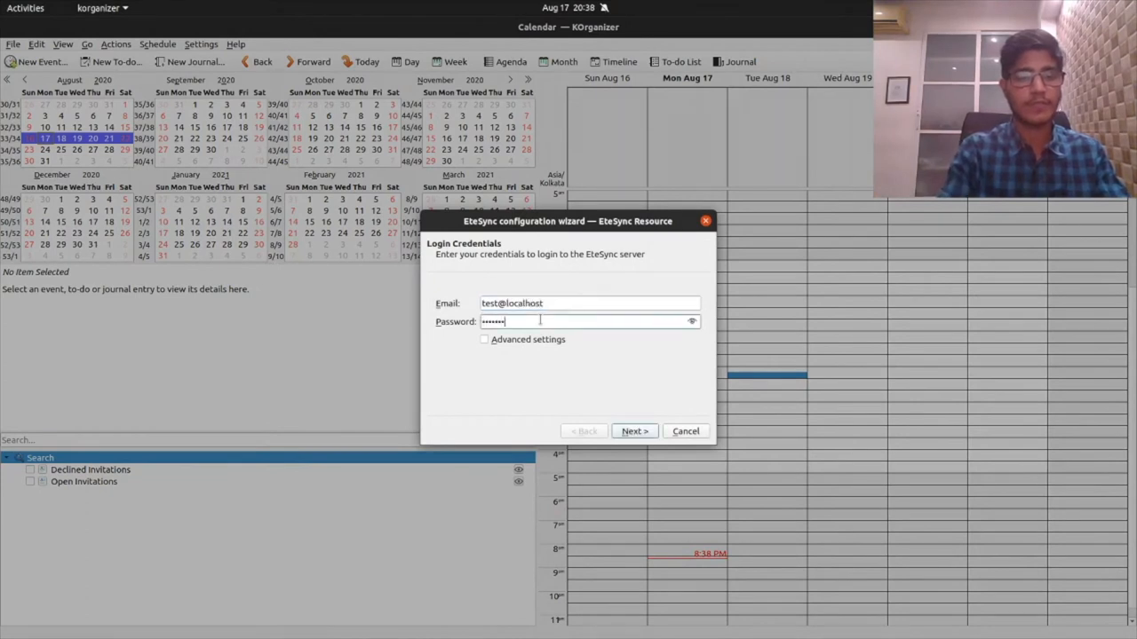
pyautogui.click(484, 340)
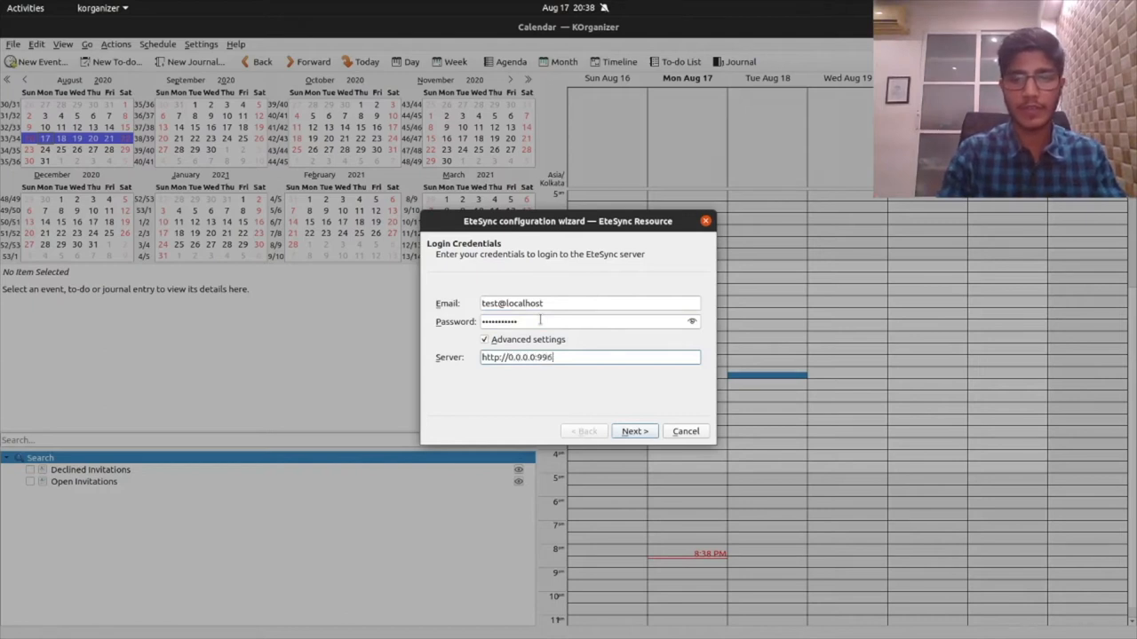
pyautogui.click(634, 432)
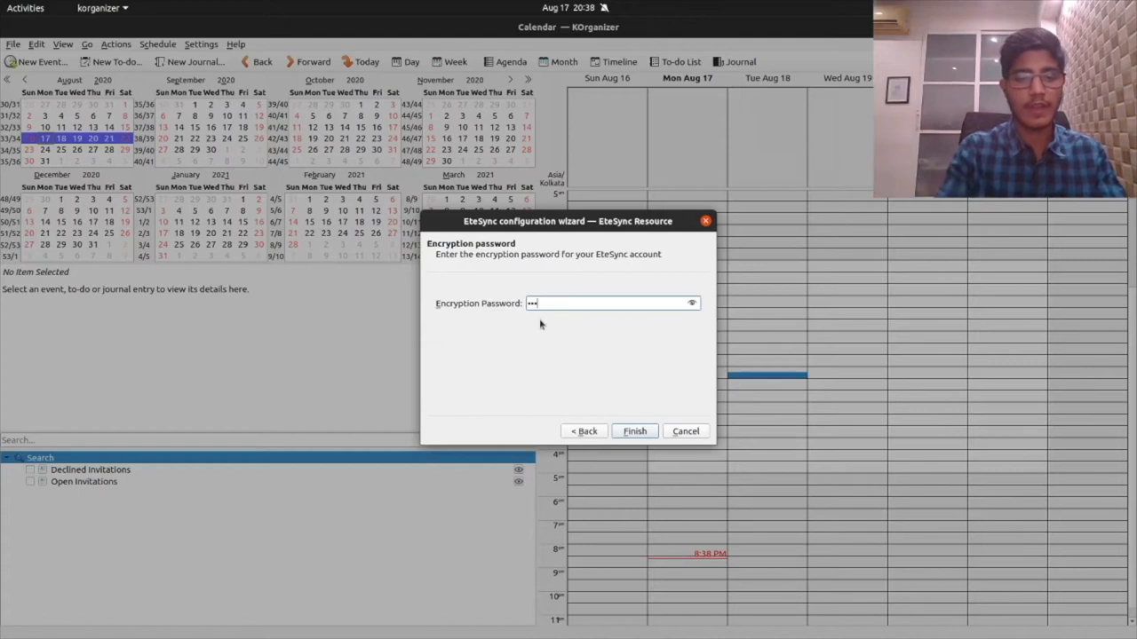
# - Finish the EteSync account, add an all-day Test Event 6 on August 17, and bring up the window switcher
pyautogui.click(634, 432)
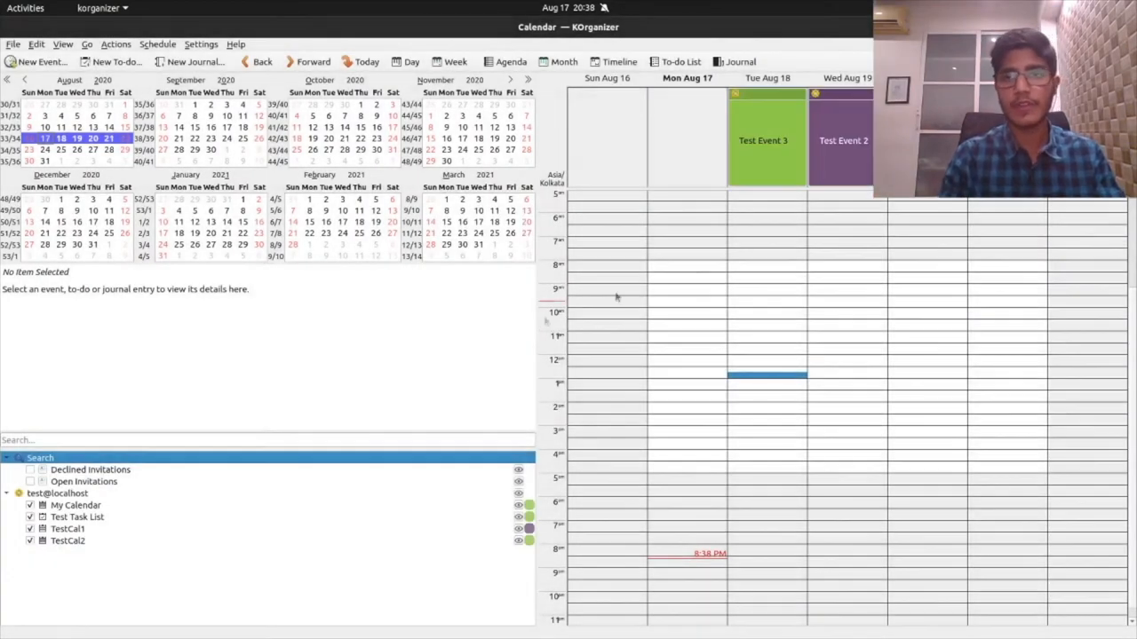
pyautogui.moveTo(771, 123)
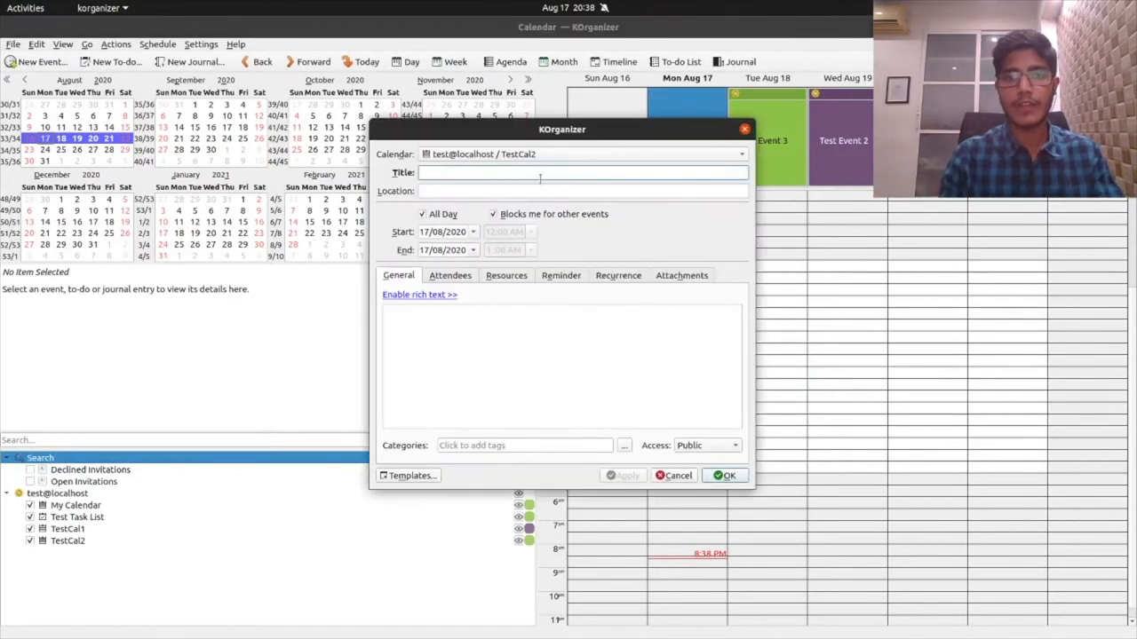
pyautogui.write('Test Event 6')
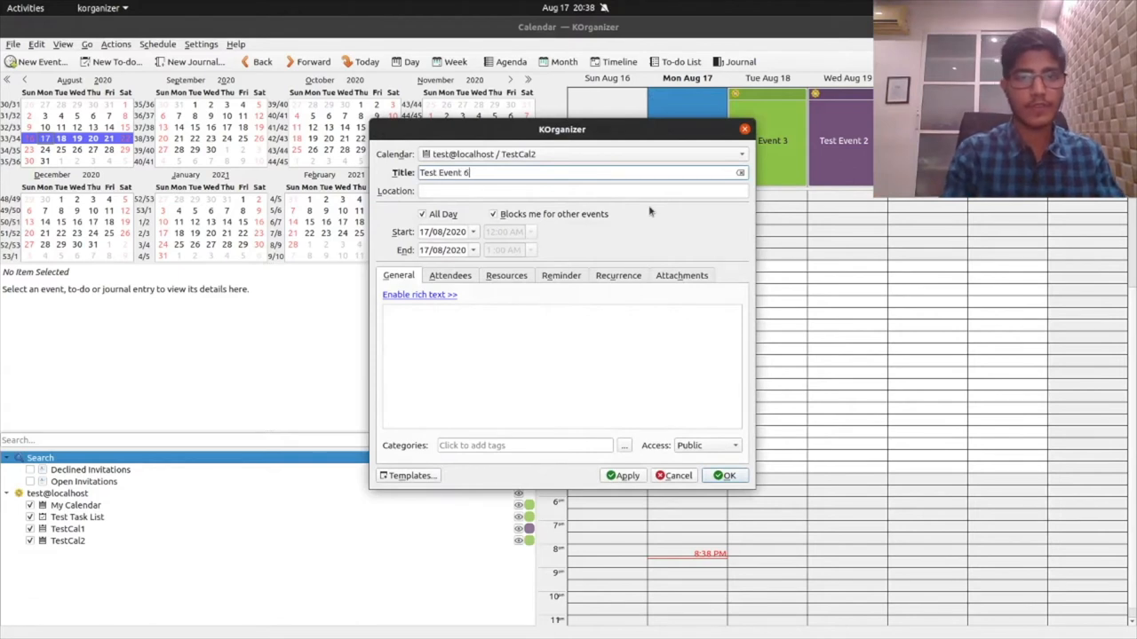
pyautogui.click(724, 476)
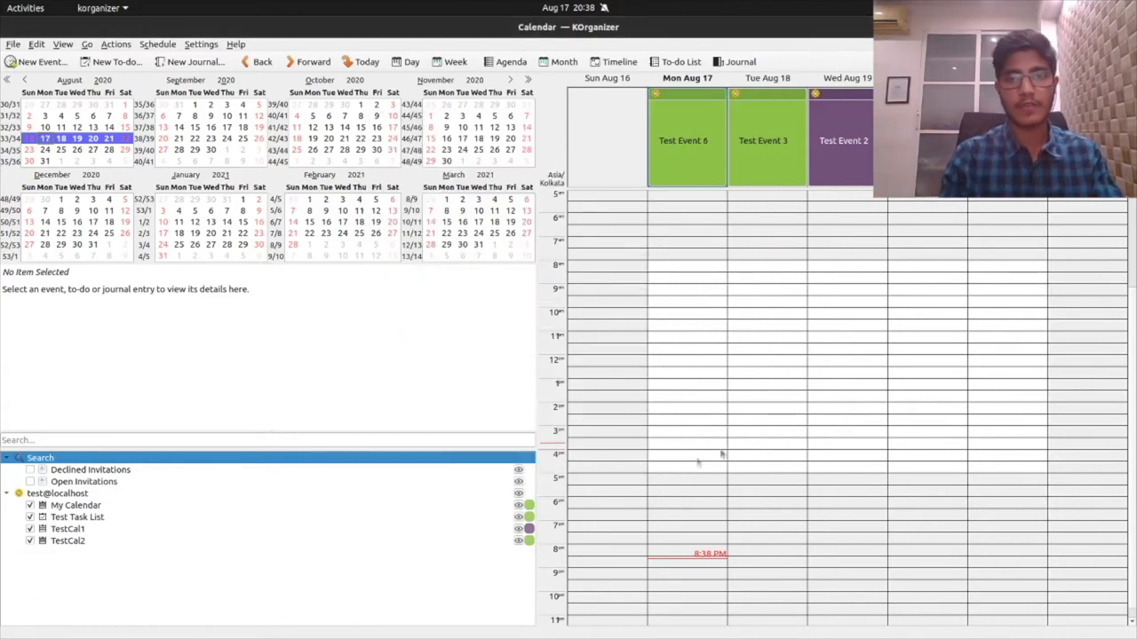
pyautogui.press('alt+Tab')
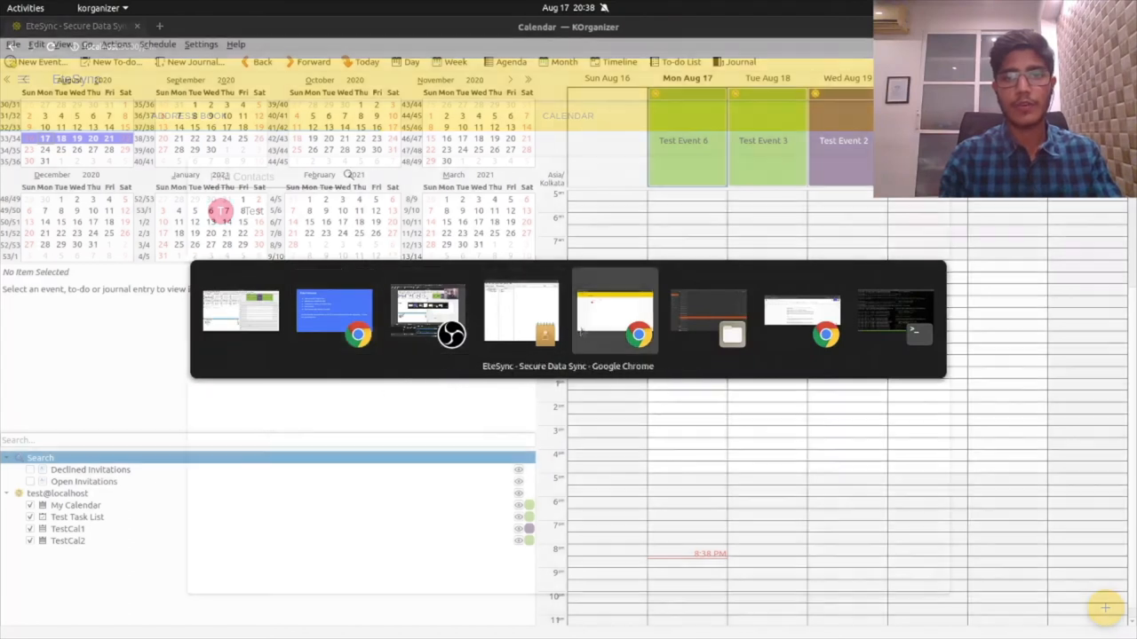
# - Show Test Event 6 in the EteSync web calendar, then switch to KAddressBook
pyautogui.click(615, 312)
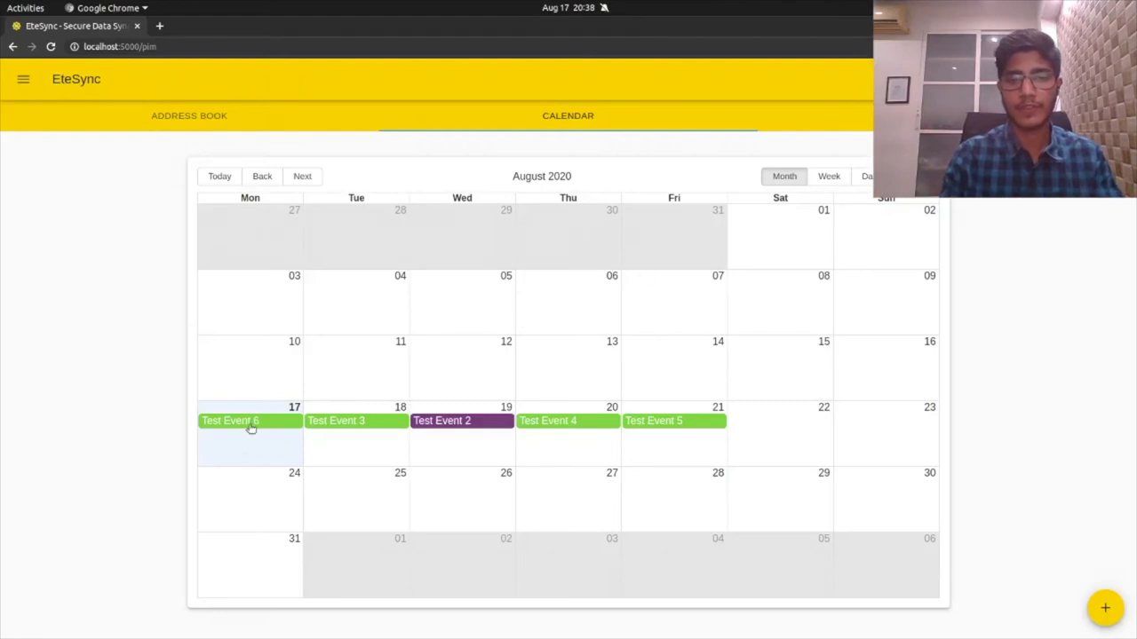
pyautogui.press('alt+Tab')
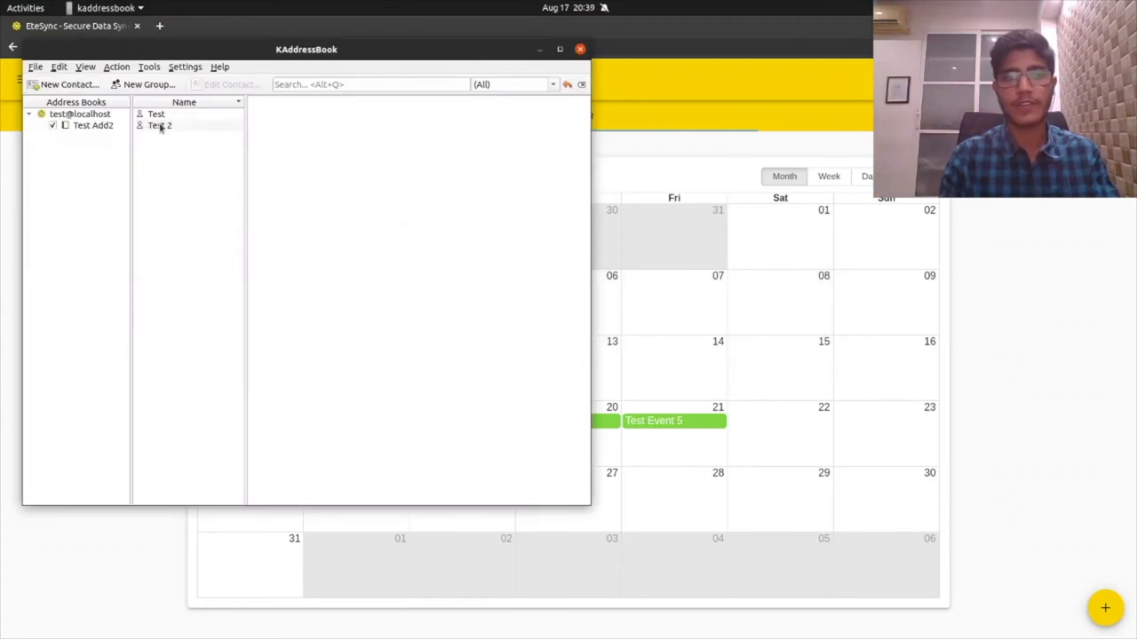
# - Inspect the synced contacts Test and Test 2 in KAddressBook
pyautogui.rightClick(160, 125)
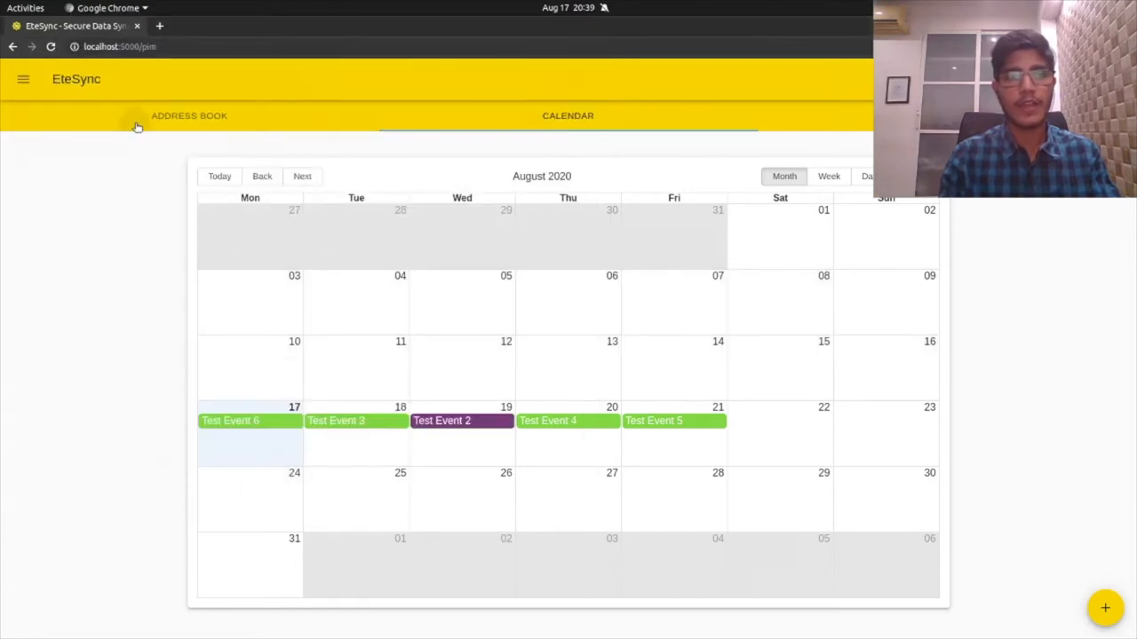
pyautogui.click(189, 116)
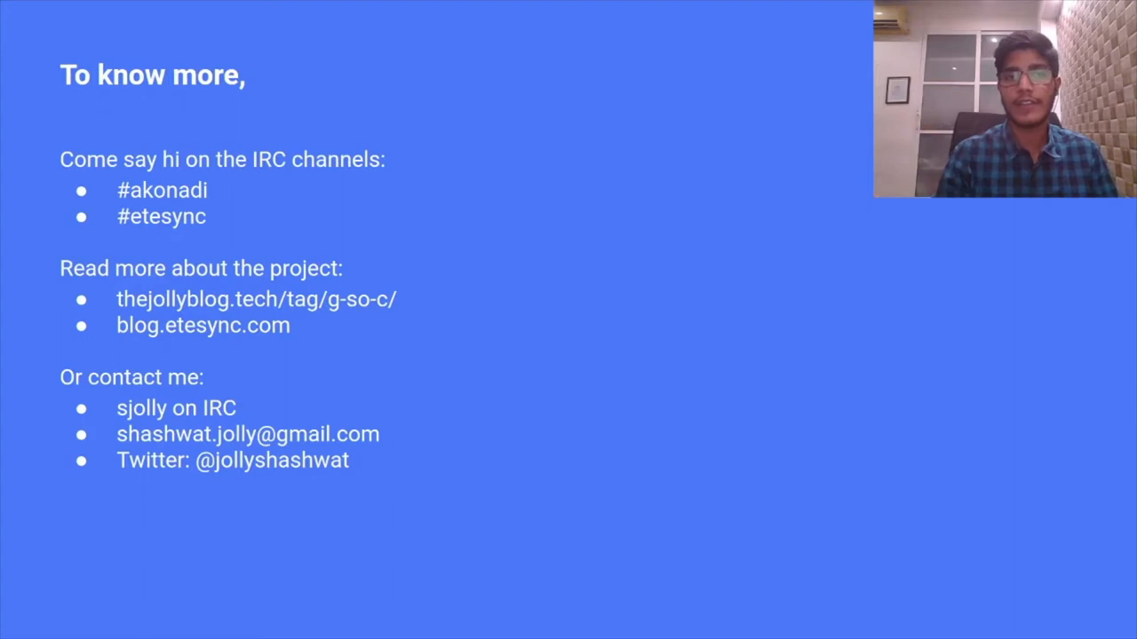
# - Display the closing 'To know more' slide with IRC channels and contact details
pyautogui.click(813, 483)
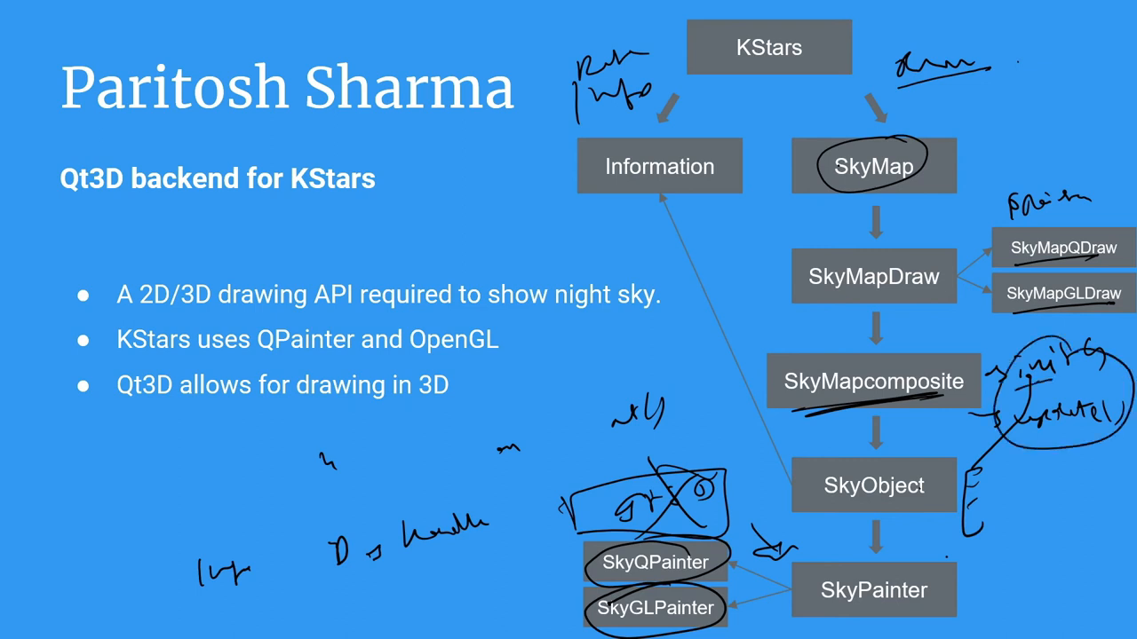
# - Move on to the astronomical projections and instanced rendering slide
pyautogui.press('Right')
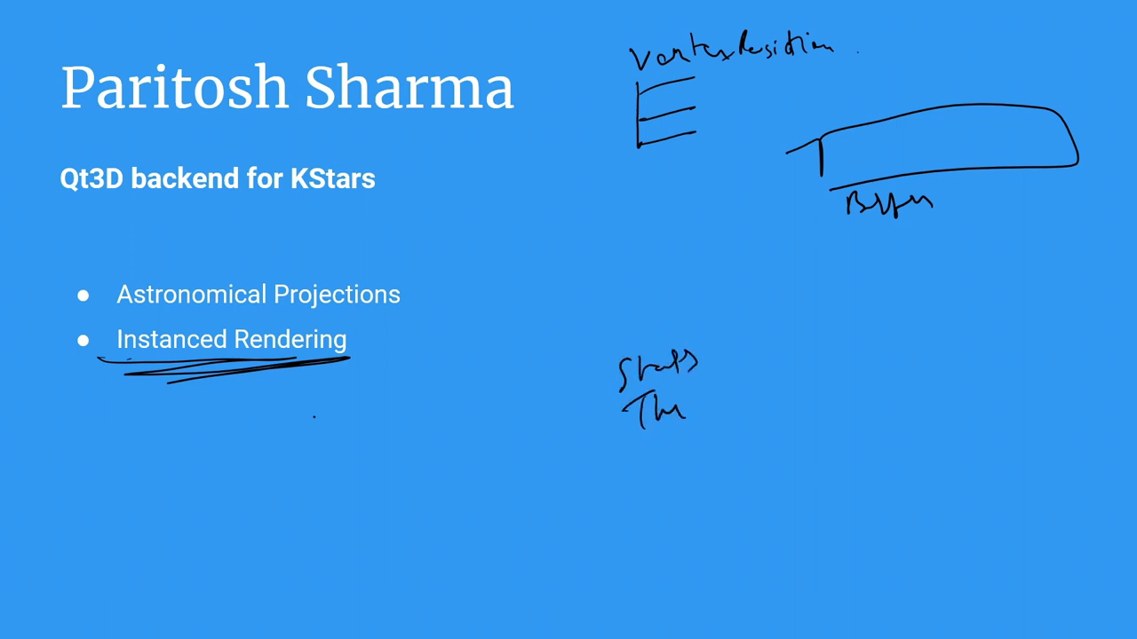
# - Note 'Grid' beside the vertex position and buffer sketch
pyautogui.write('Grid')
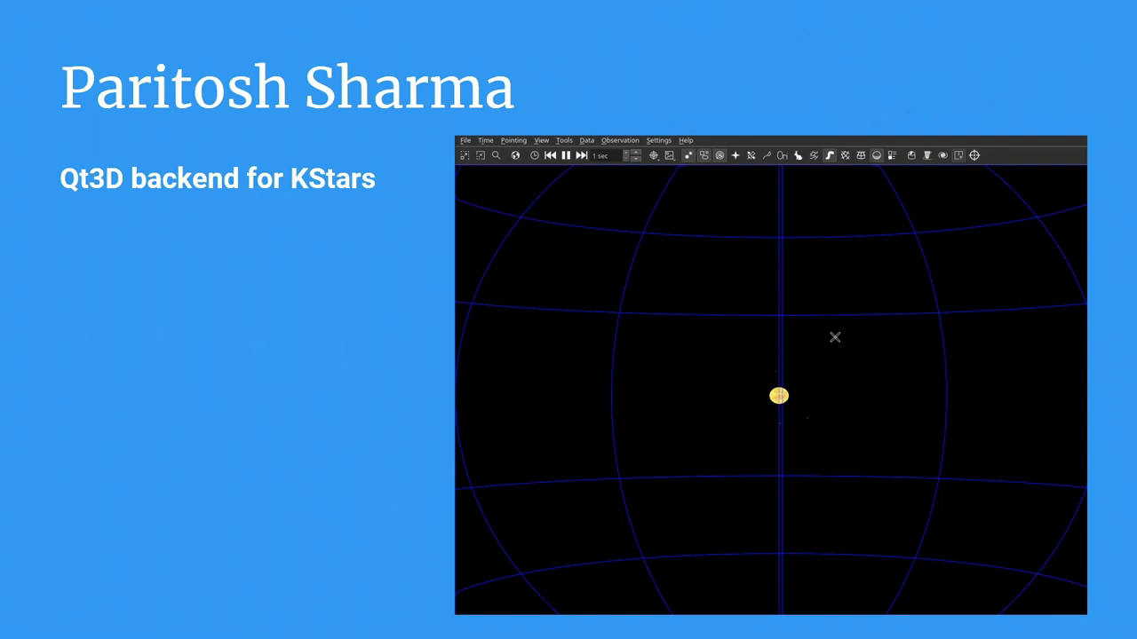
pyautogui.moveTo(842, 334)
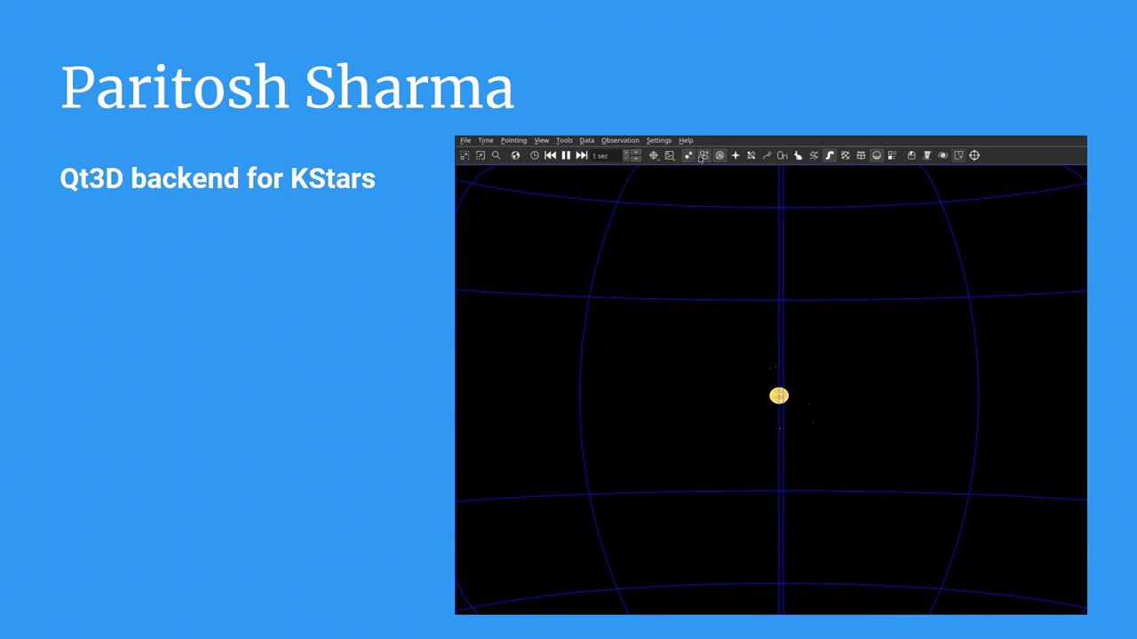
pyautogui.moveTo(690, 156)
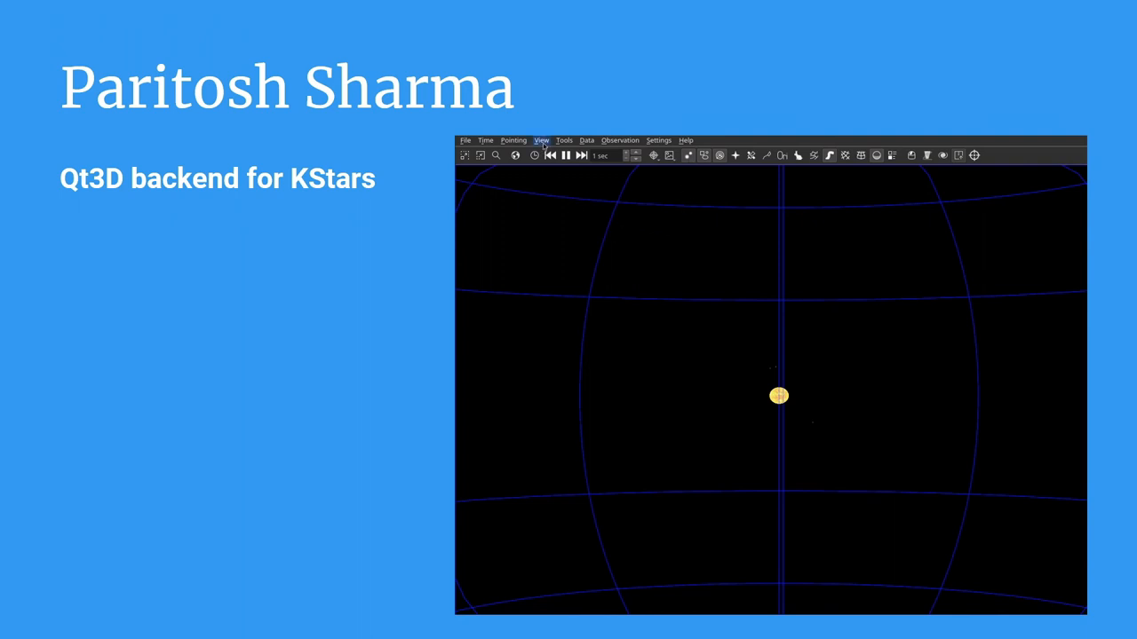
# - Inspect the KStars sky map with its coordinate grid via the View menu
pyautogui.click(540, 140)
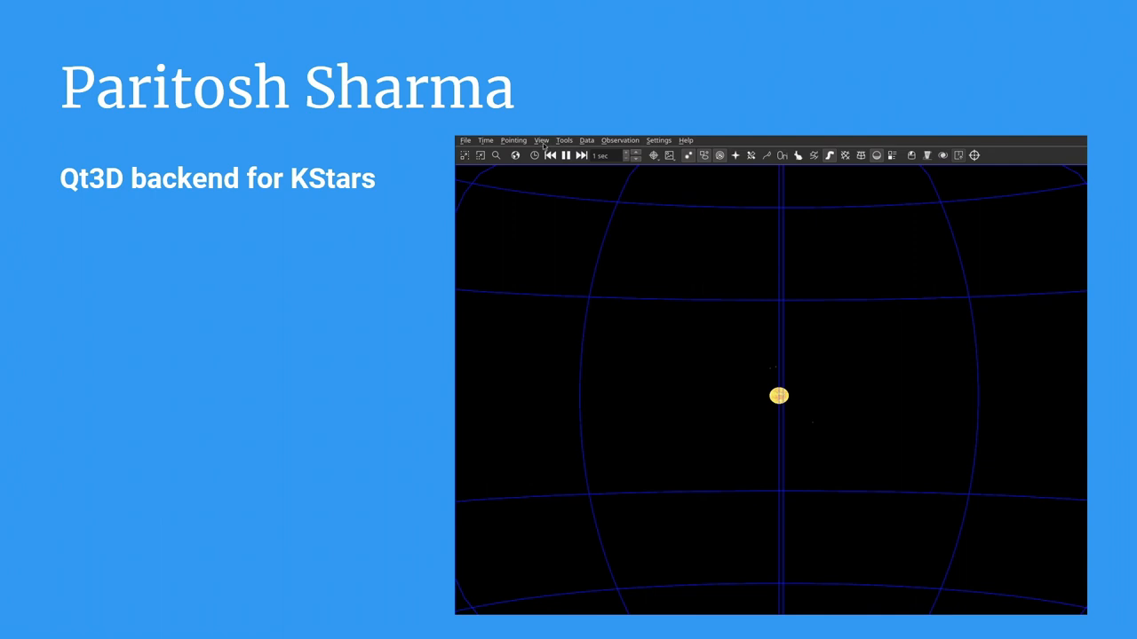
pyautogui.click(540, 140)
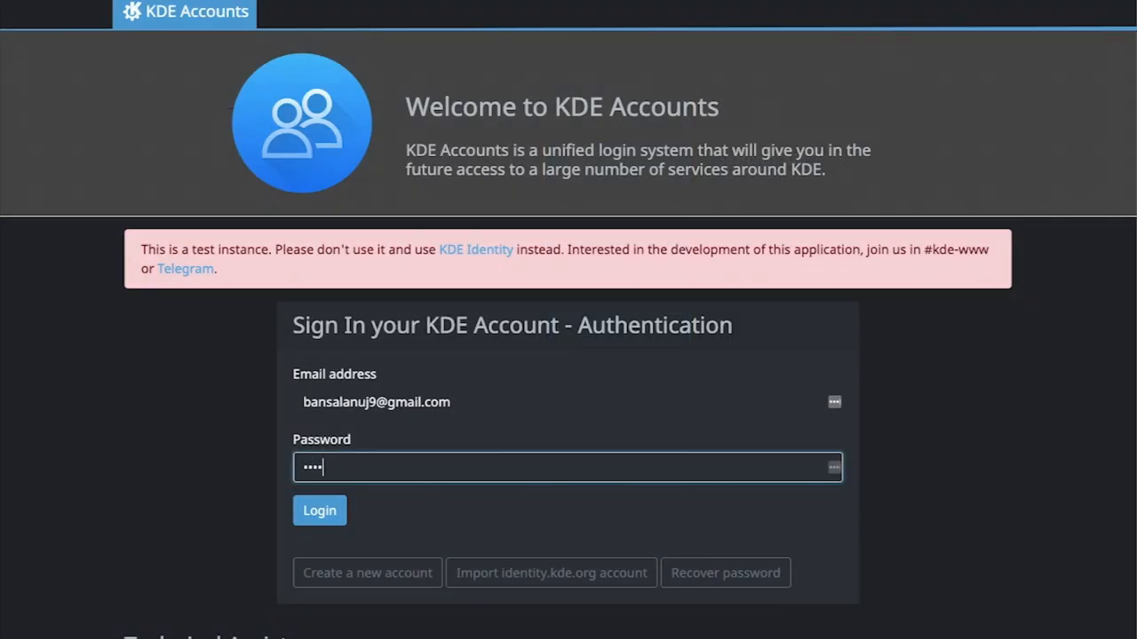
# - Sign in to the KDE Accounts test instance with the entered email and password
pyautogui.write('password')
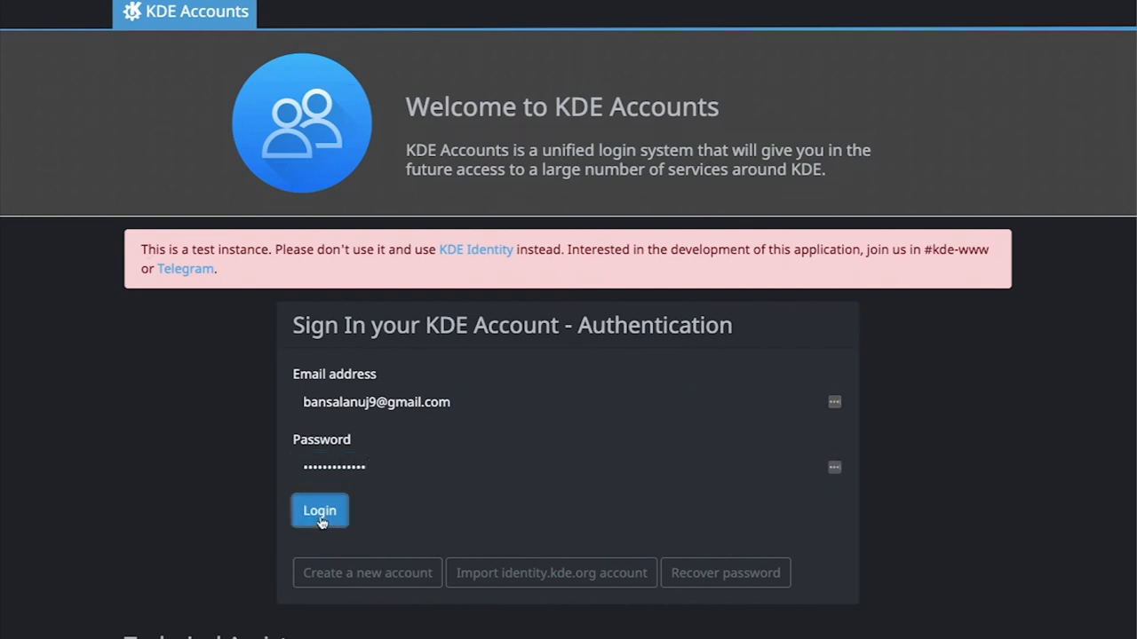
pyautogui.click(320, 511)
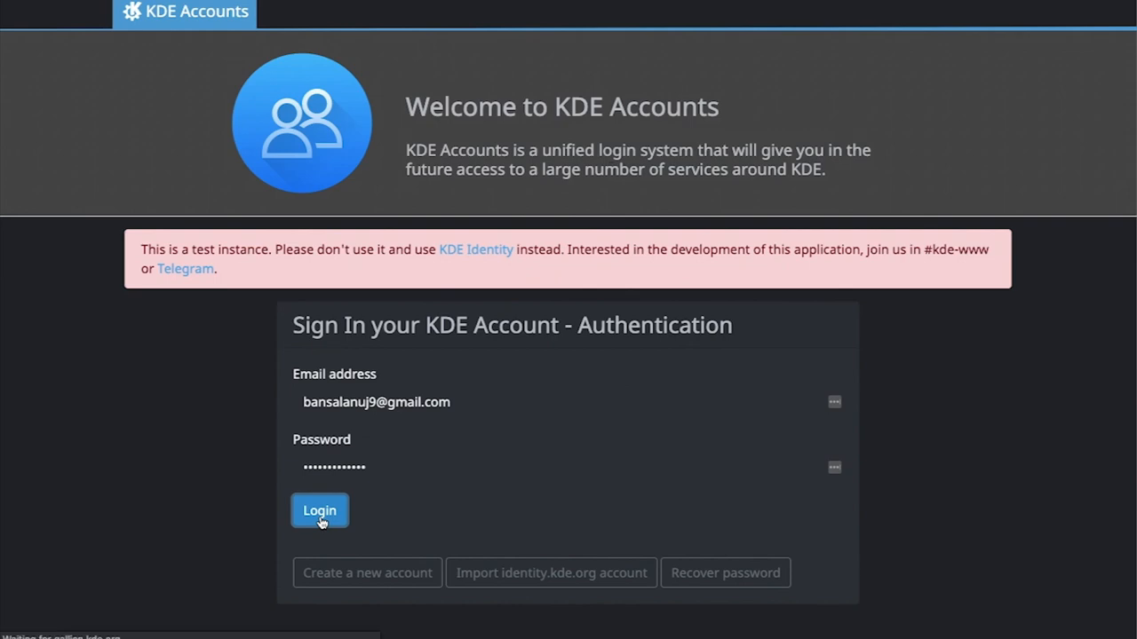
pyautogui.click(320, 512)
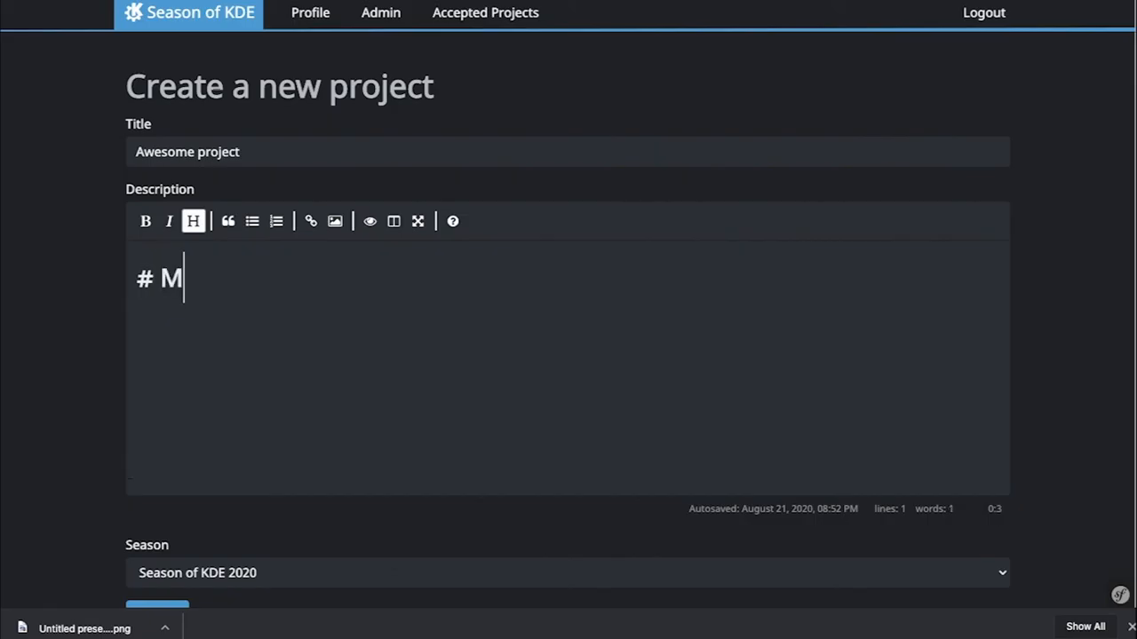
# - Enter '# Markdown!!!' as the heading and '## You can now do this in your project :)' as the subheading in the Description editor
pyautogui.write('arkdown')
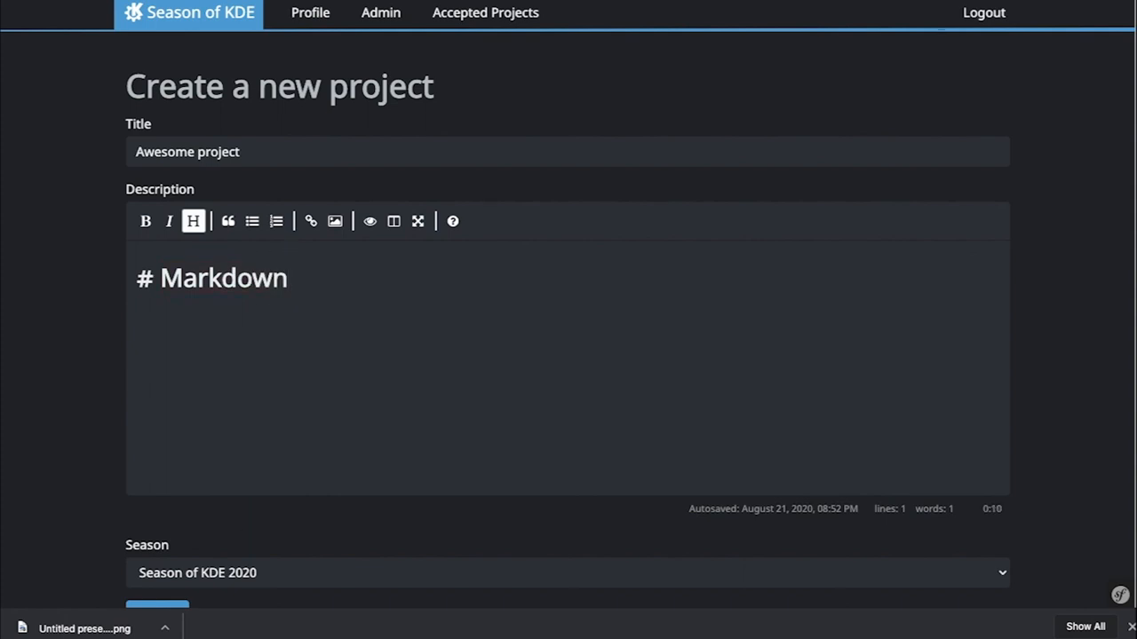
pyautogui.write('!!!')
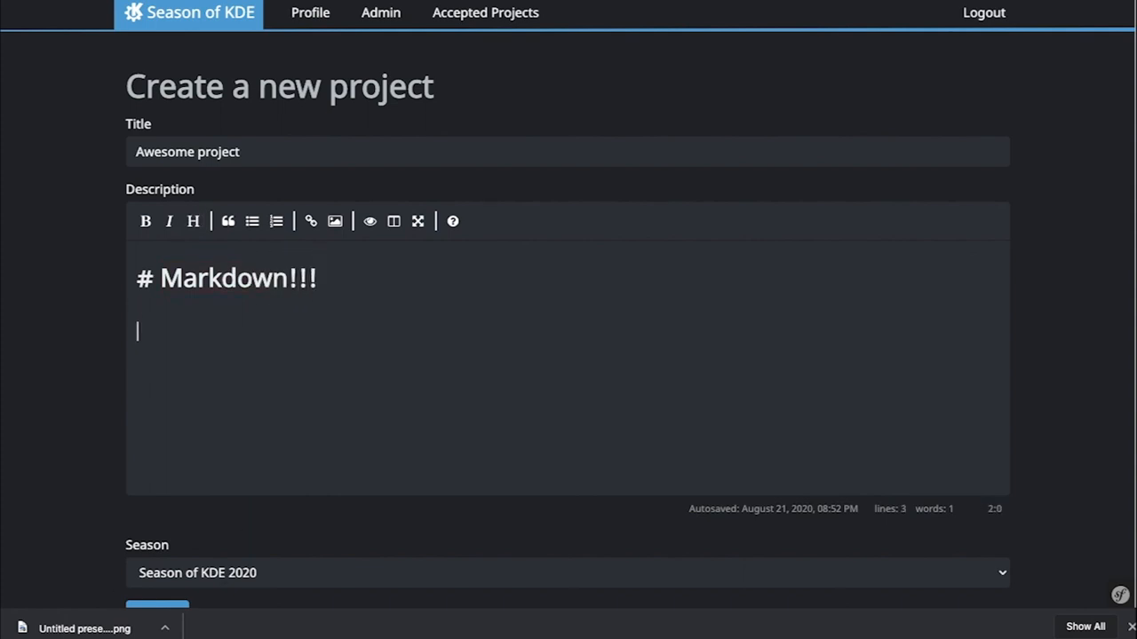
pyautogui.write('## You can now')
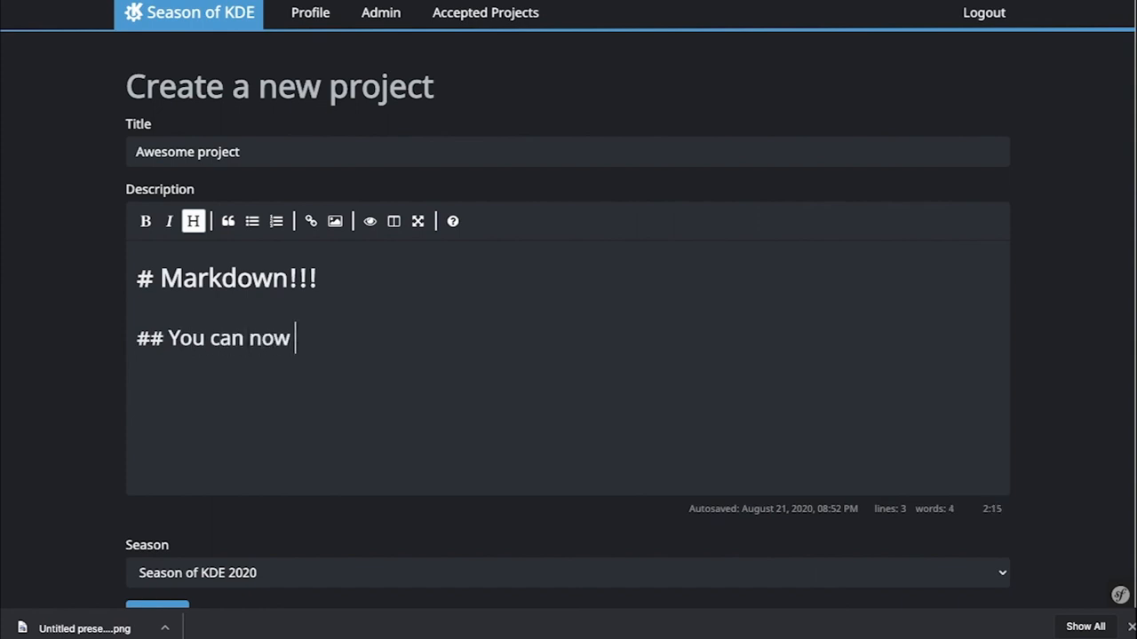
pyautogui.write('do this in your p')
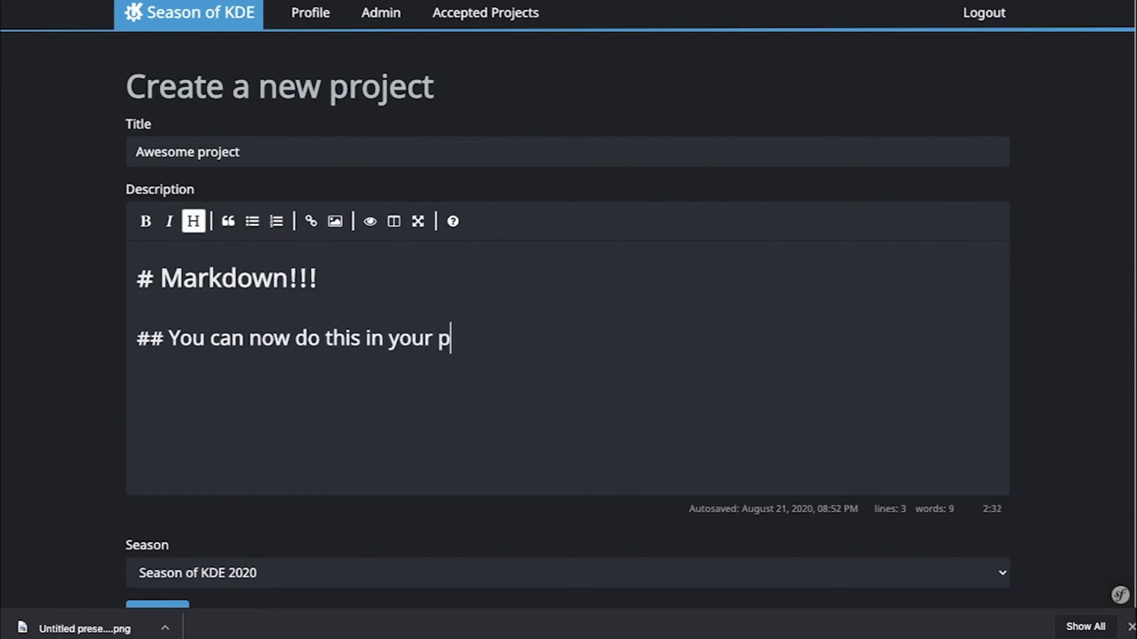
pyautogui.write('roject')
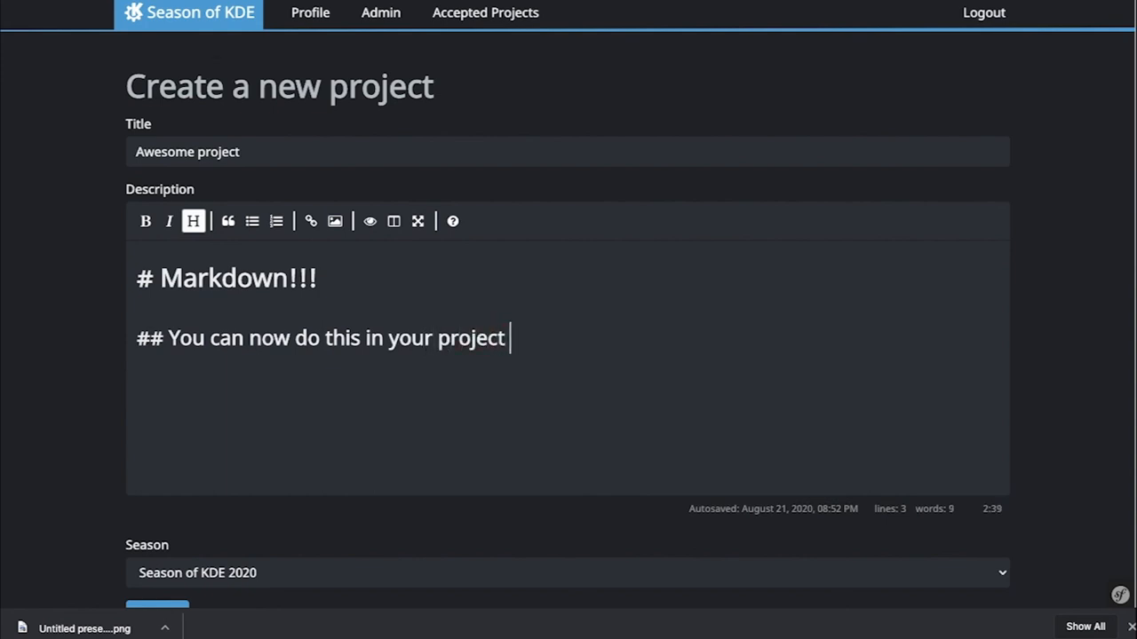
pyautogui.write(':)')
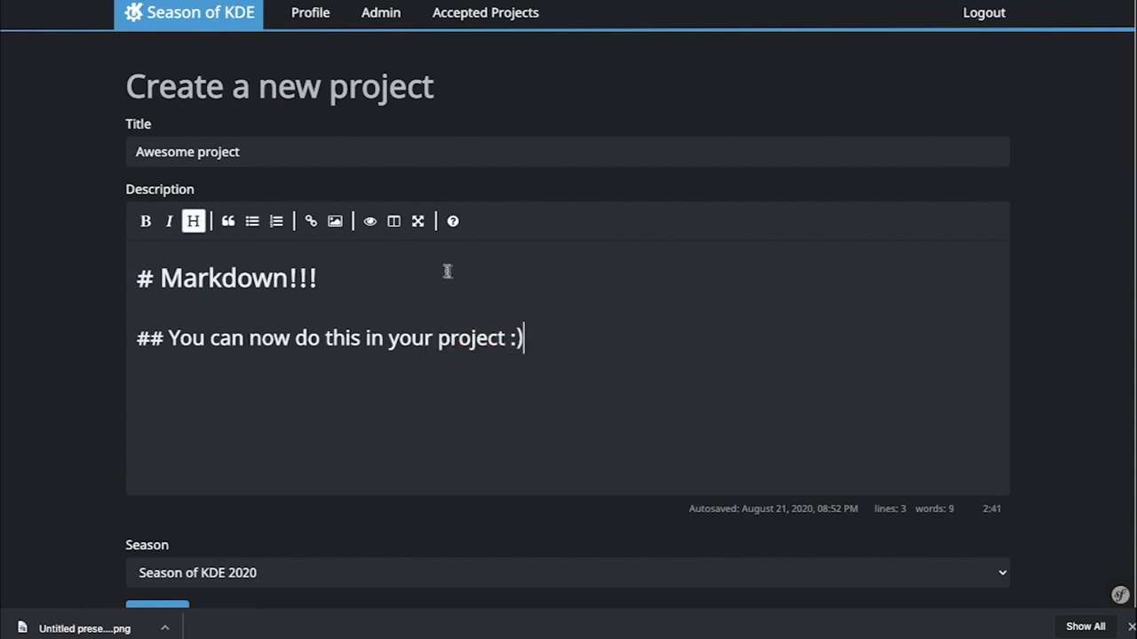